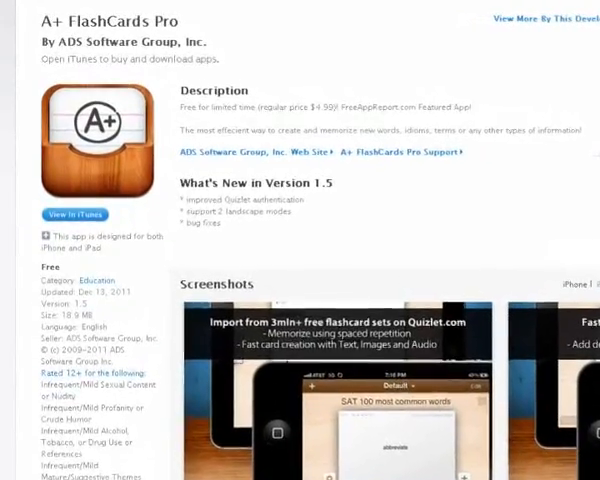
- Scroll through the A+ FlashCards Pro listing on iTunes Preview
{"action": "scroll", "scroll_direction": "down", "scroll_amount": 3}
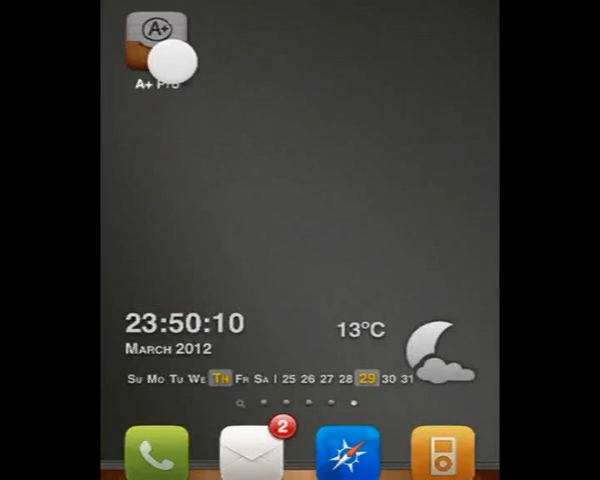
- Launch A+ Pro and choose Import from Quizlet via the + button
{"action": "left_click", "coordinate": [155, 37]}
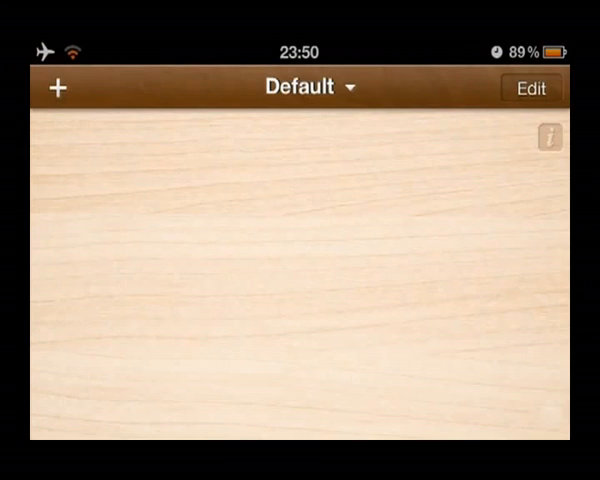
{"action": "left_click", "coordinate": [63, 88]}
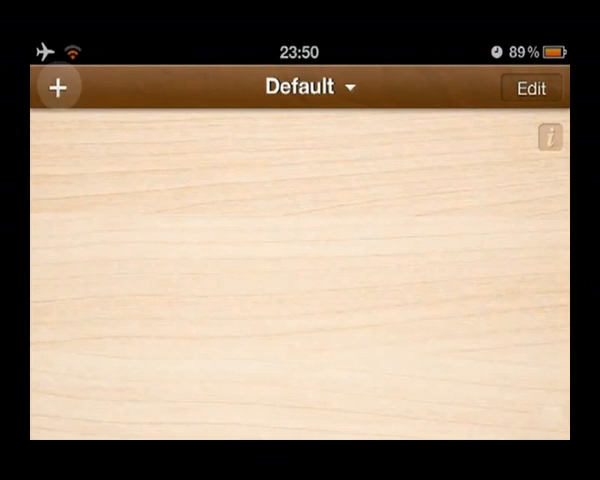
{"action": "left_click", "coordinate": [62, 86]}
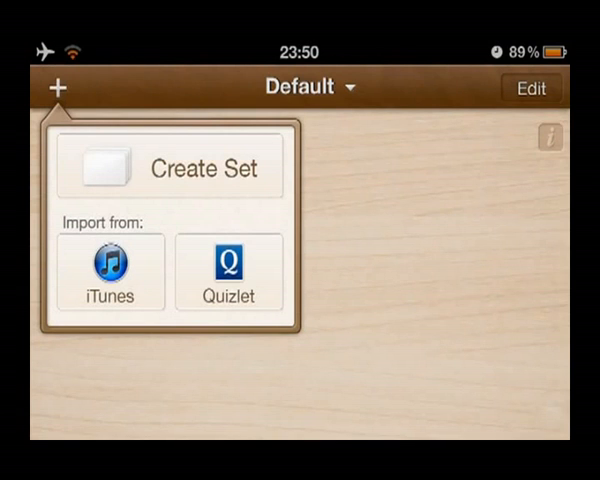
{"action": "left_click", "coordinate": [224, 272]}
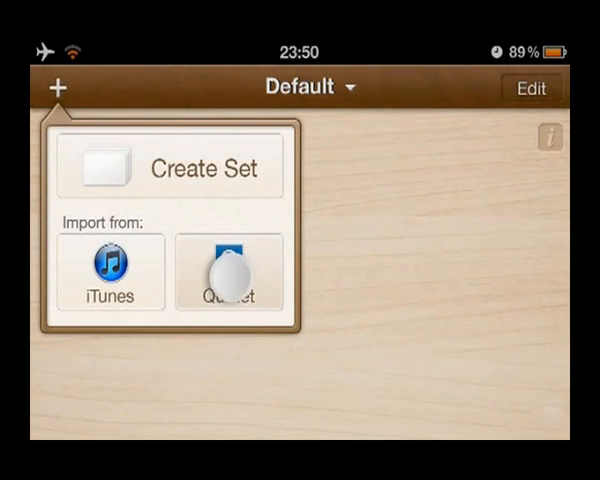
{"action": "left_click", "coordinate": [224, 270]}
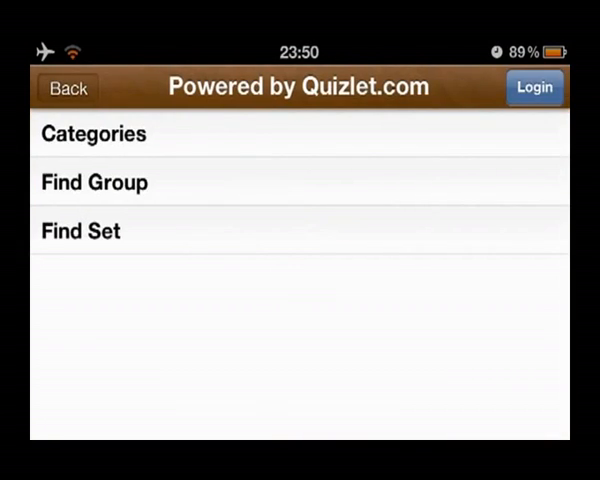
- Search Quizlet sets for 'E-tone' and scroll through the matching results
{"action": "left_click", "coordinate": [81, 230]}
{"action": "type", "text": "E-"}
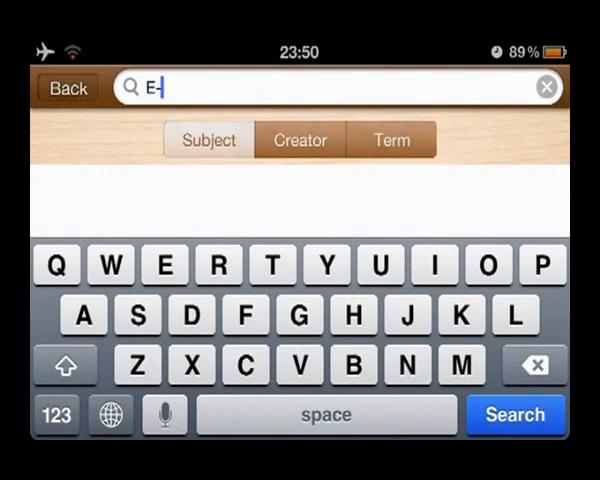
{"action": "type", "text": "tone"}
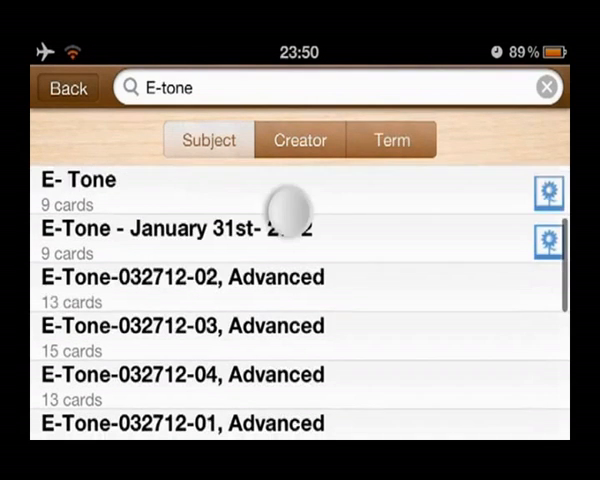
{"action": "scroll", "scroll_direction": "down", "scroll_amount": 3}
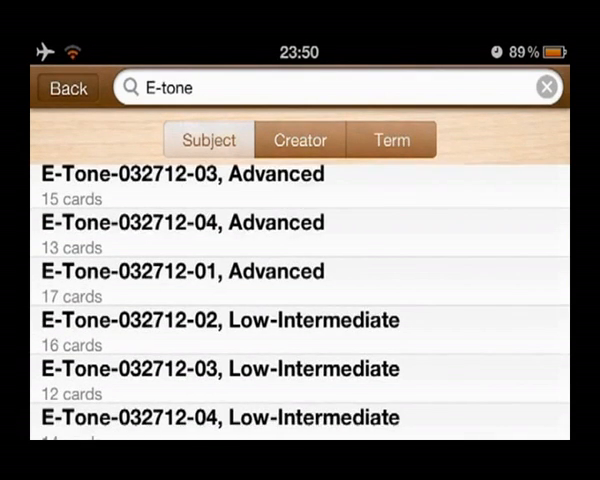
{"action": "scroll", "scroll_direction": "down", "scroll_amount": 3}
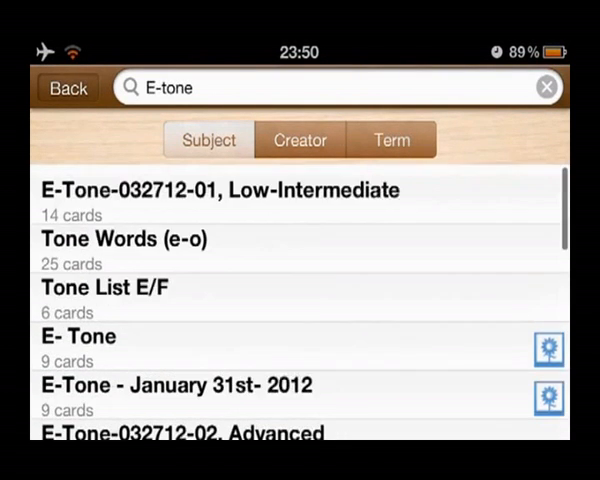
- Preview the E-Tone-032712-01, Low-Intermediate set's cards
{"action": "left_click", "coordinate": [240, 191]}
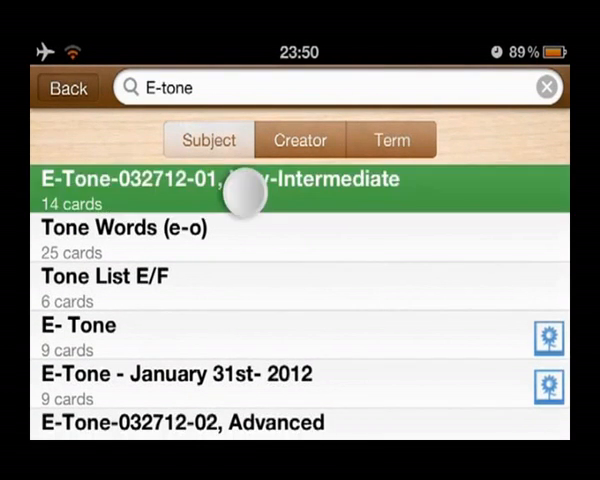
{"action": "left_click", "coordinate": [245, 190]}
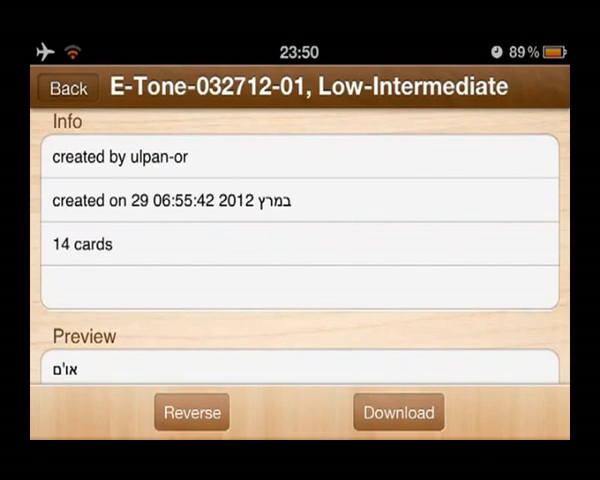
{"action": "scroll", "scroll_direction": "down", "scroll_amount": 3}
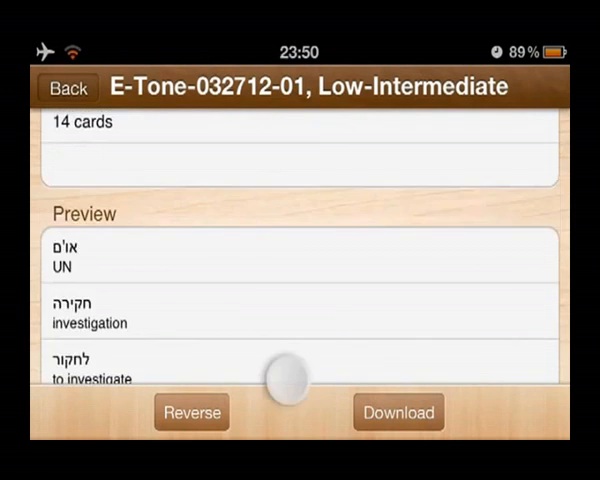
{"action": "scroll", "scroll_direction": "down", "scroll_amount": 3}
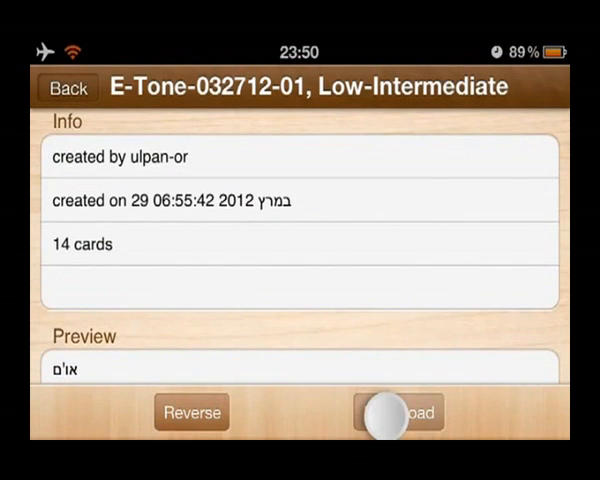
- Download the set and confirm opening it
{"action": "left_click", "coordinate": [387, 412]}
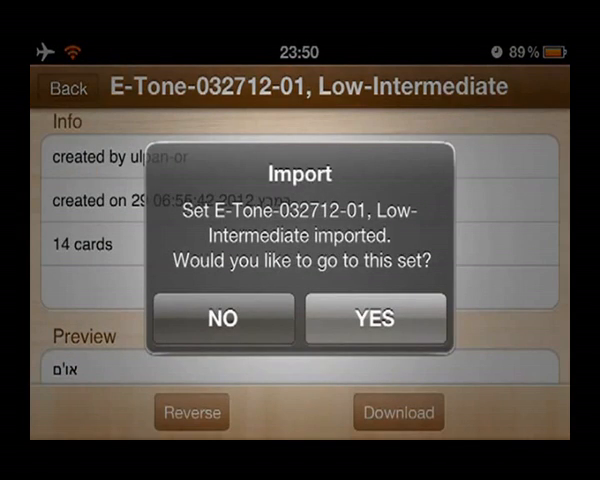
{"action": "left_click", "coordinate": [376, 320]}
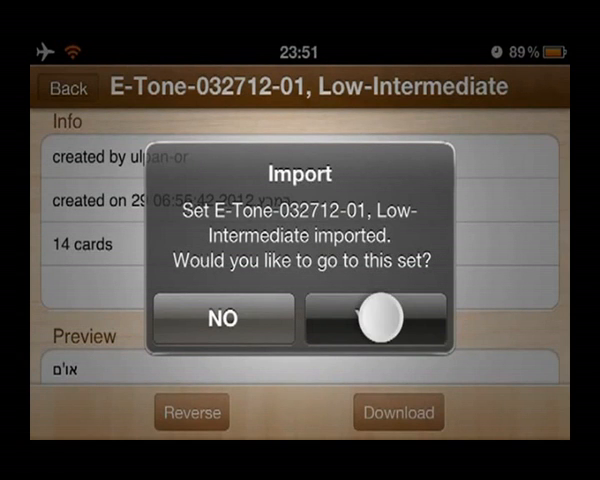
- Study the E-Tone set, rating cards Know, Not sure or Don't know
{"action": "left_click", "coordinate": [395, 320]}
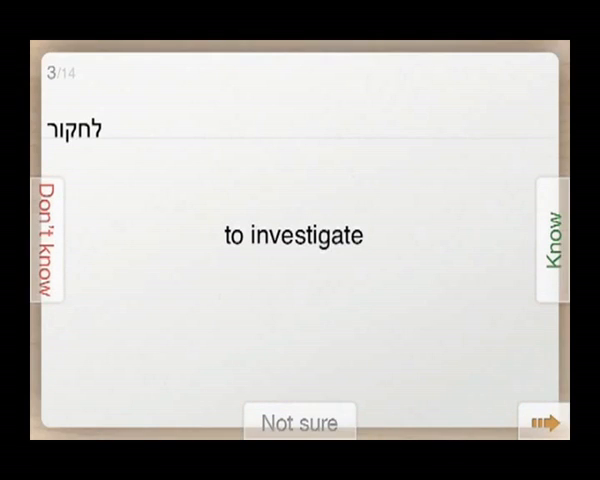
{"action": "left_click", "coordinate": [298, 421]}
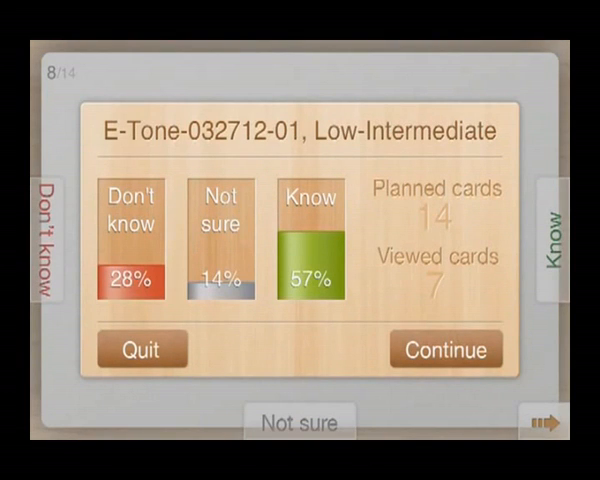
- Continue past the statistics and dismiss the all-cards-tested message
{"action": "left_click", "coordinate": [445, 349]}
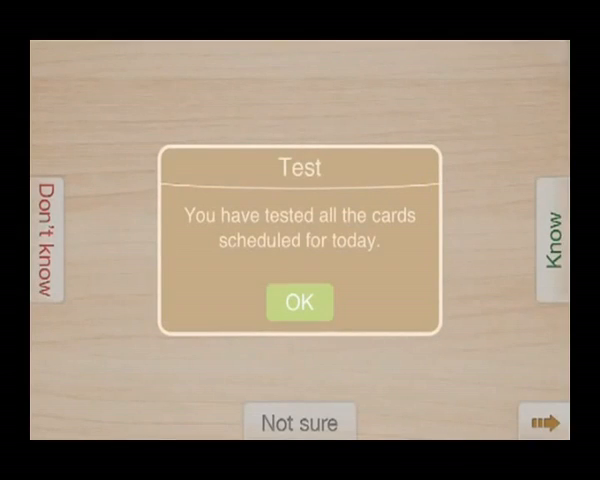
{"action": "left_click", "coordinate": [297, 302]}
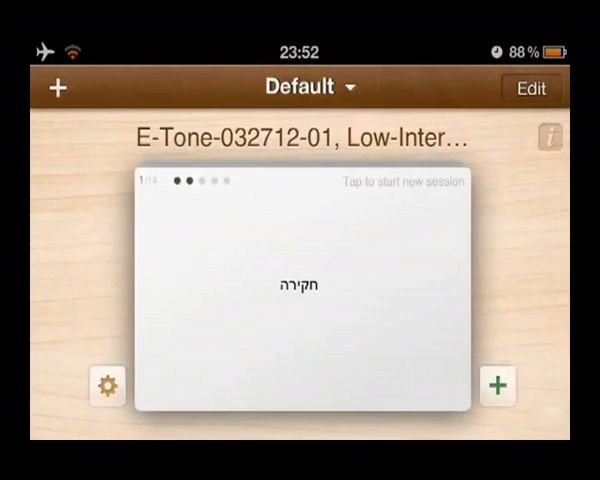